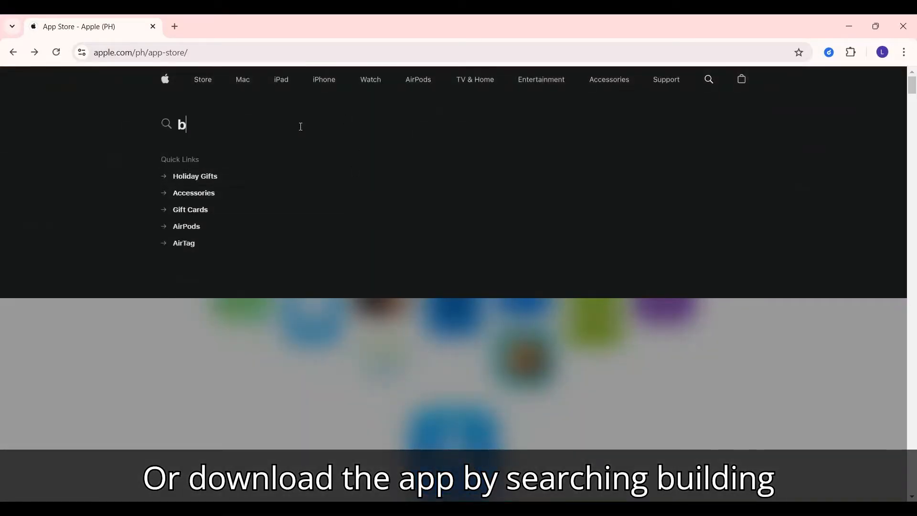
Search for 'building tools' in the Apple App Store and in Google Play.
text(building tools)
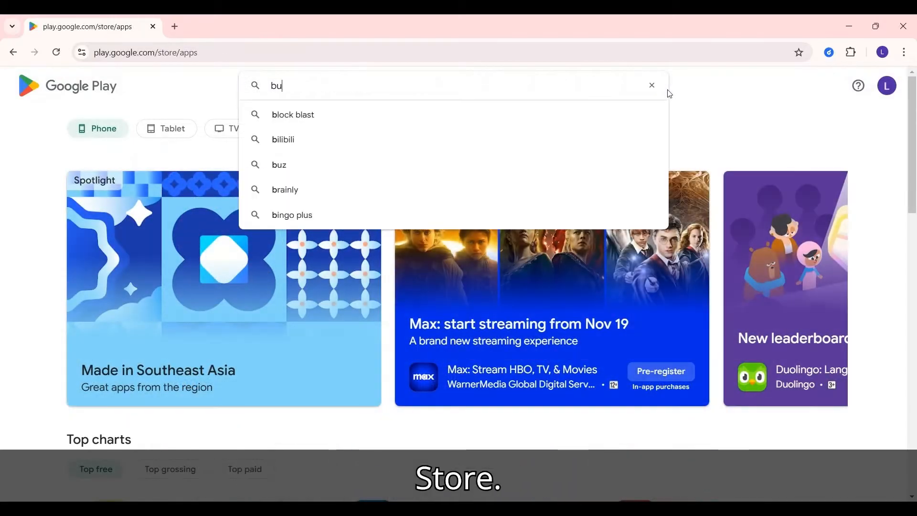
text(building tools)
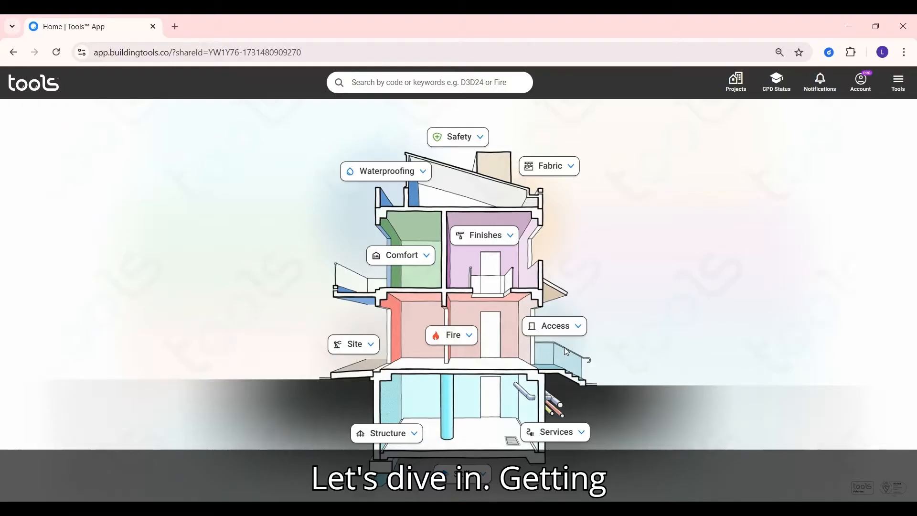
Enter 'stairs' in the Tools search bar.
text(s)
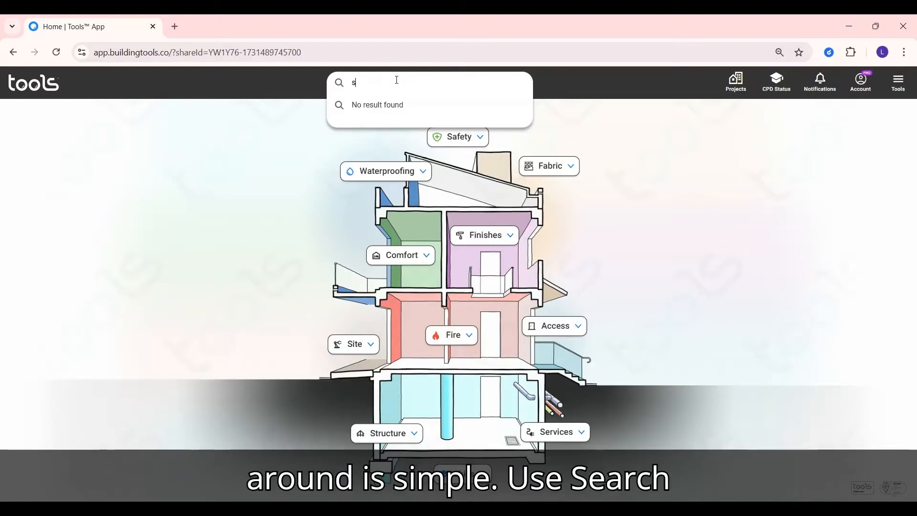
text(tairs)
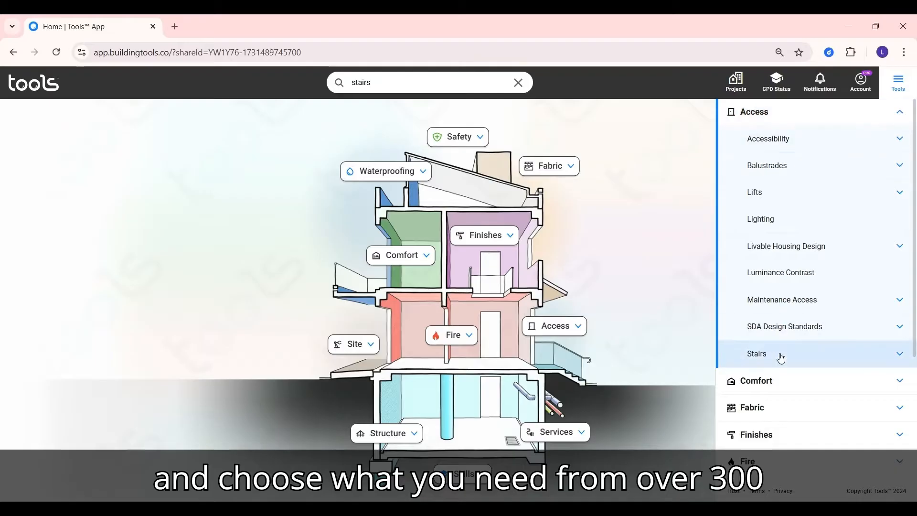
Expand the Stairs topic and open its Public (Stairs) tool.
click(756, 354)
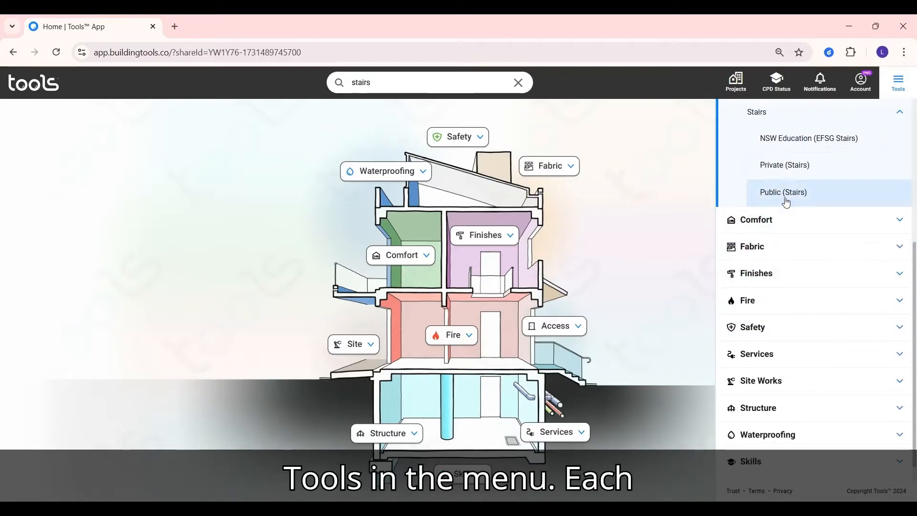
click(783, 192)
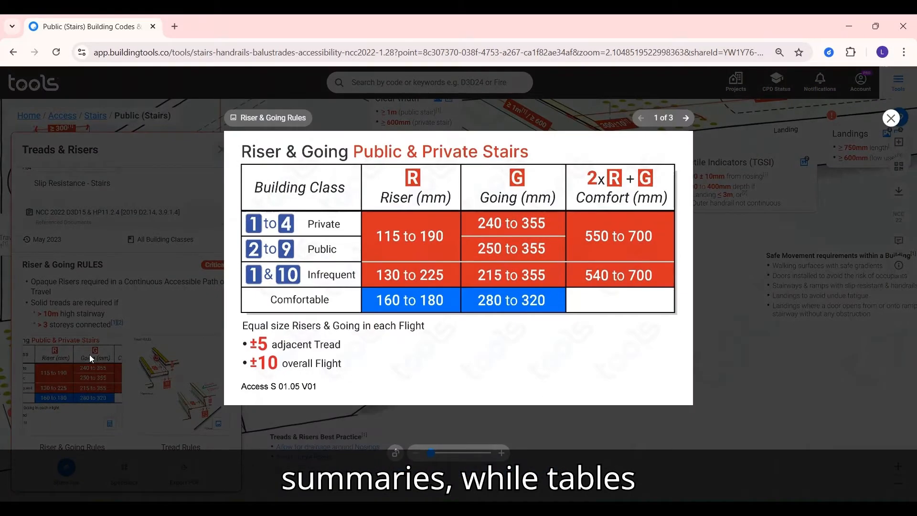
View the Tread Rules image, then close the rule image viewer.
click(685, 117)
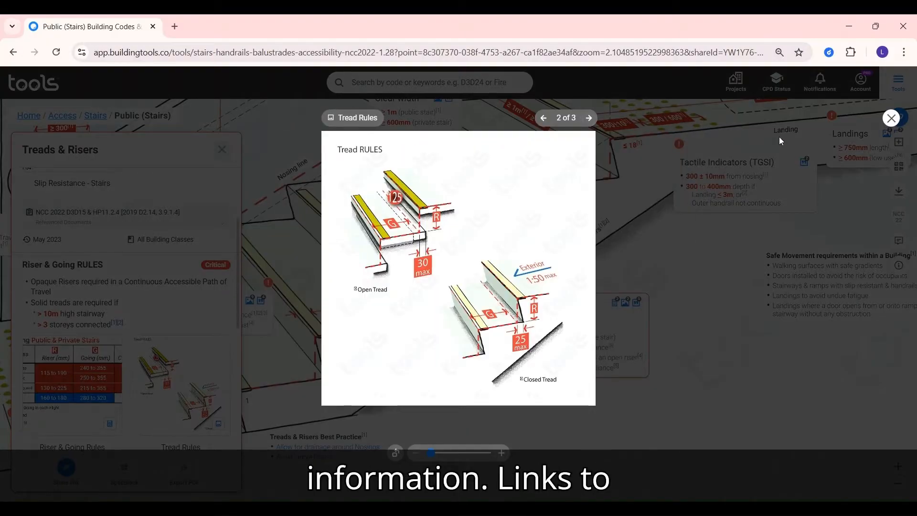
click(890, 117)
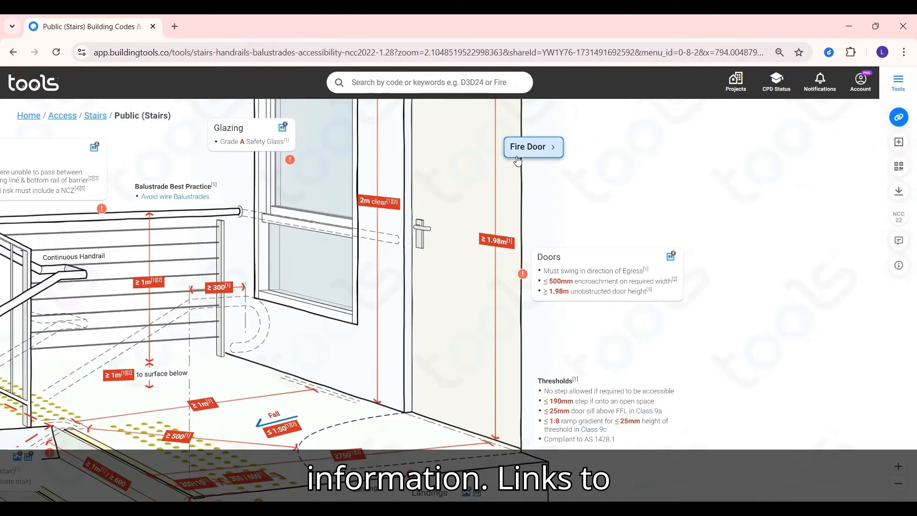
Follow the Fire Door link, view Metal Compatibility citations, and switch to NCC 2022.
click(529, 146)
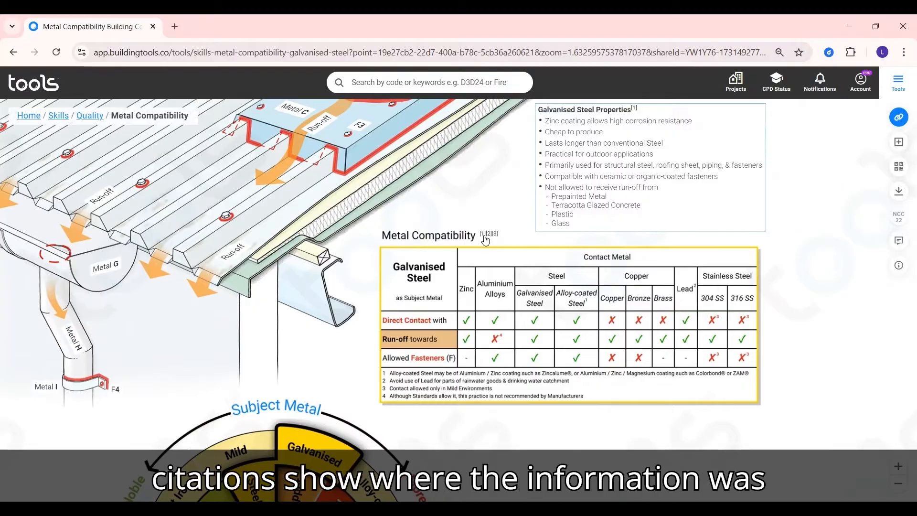
click(488, 234)
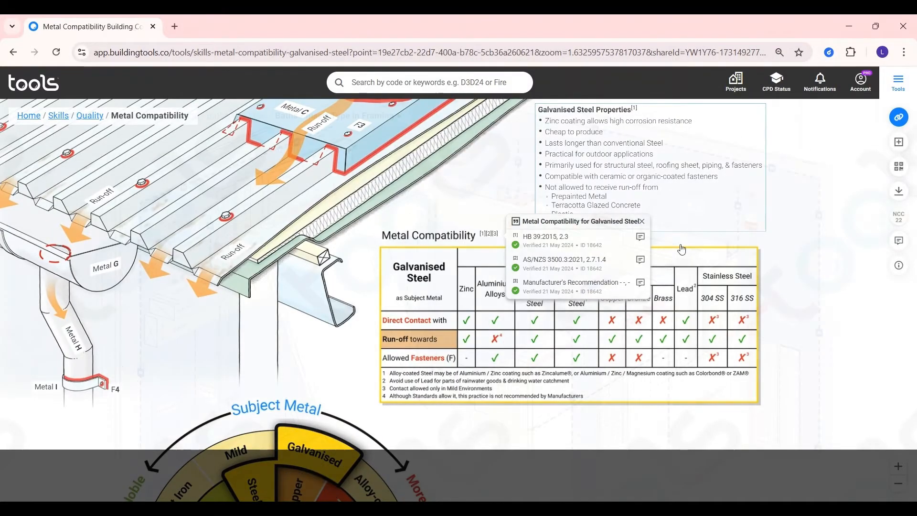
click(898, 217)
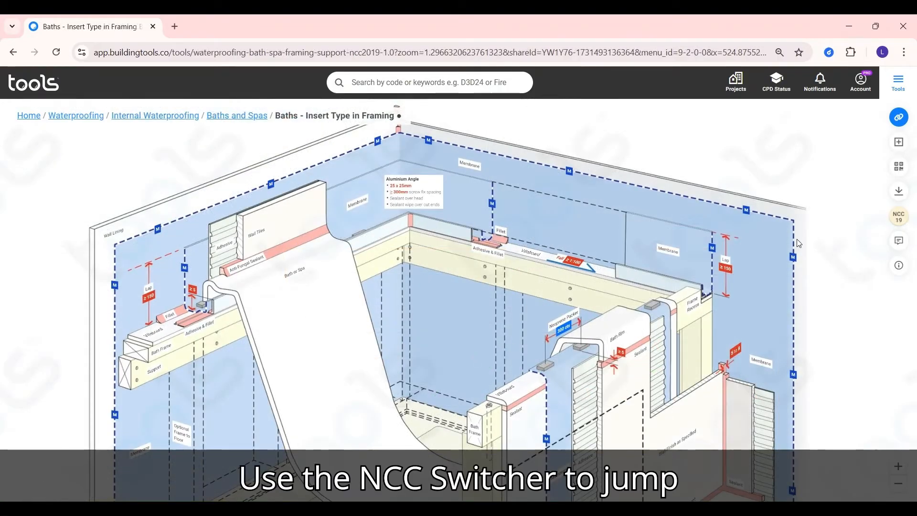
click(898, 216)
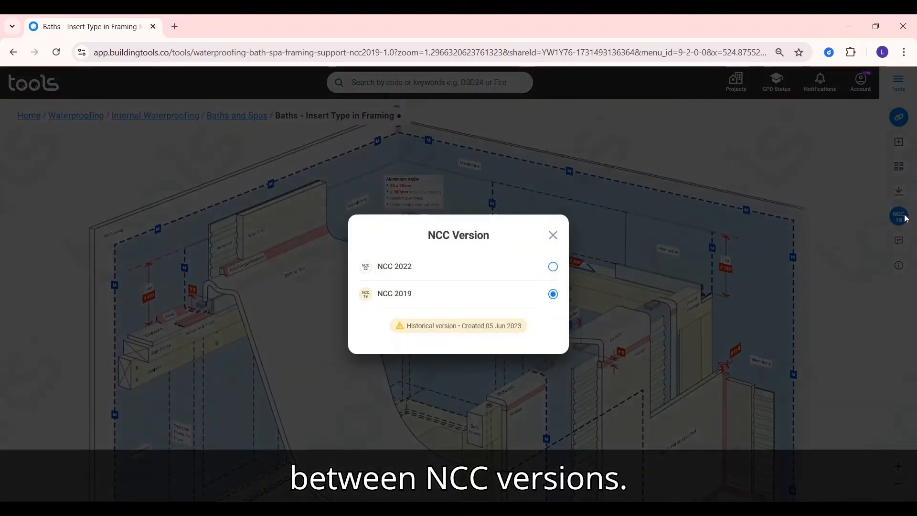
click(551, 266)
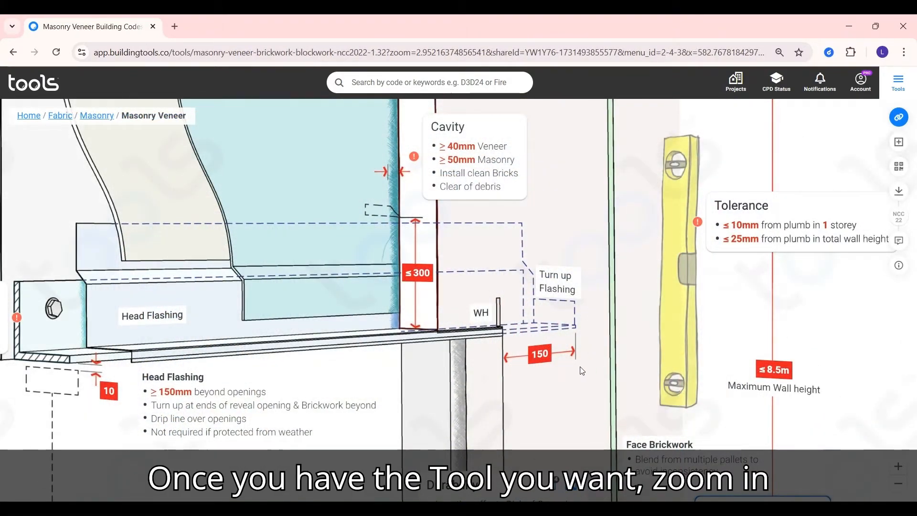
Zoom into the Masonry Veneer drawing to inspect its details.
scroll(up, 3)
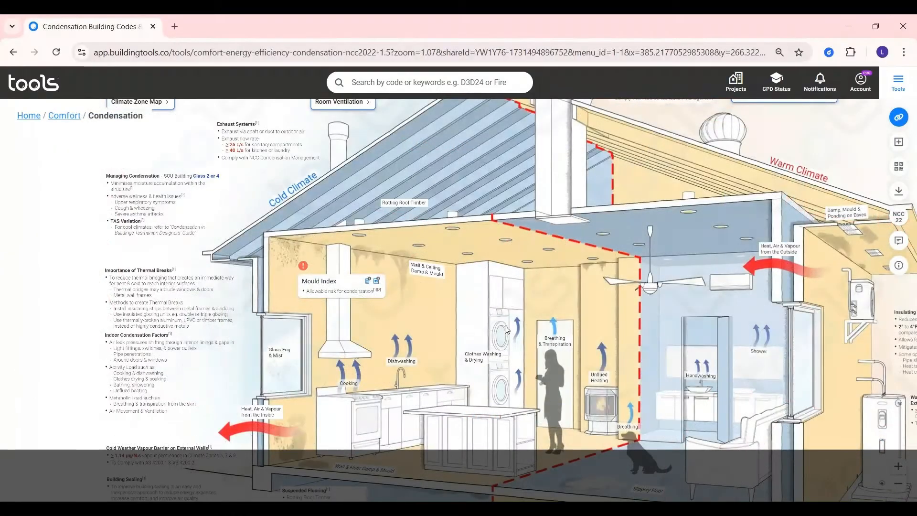
Generate a share link for the Condensation tool and copy it.
scroll(up, 3)
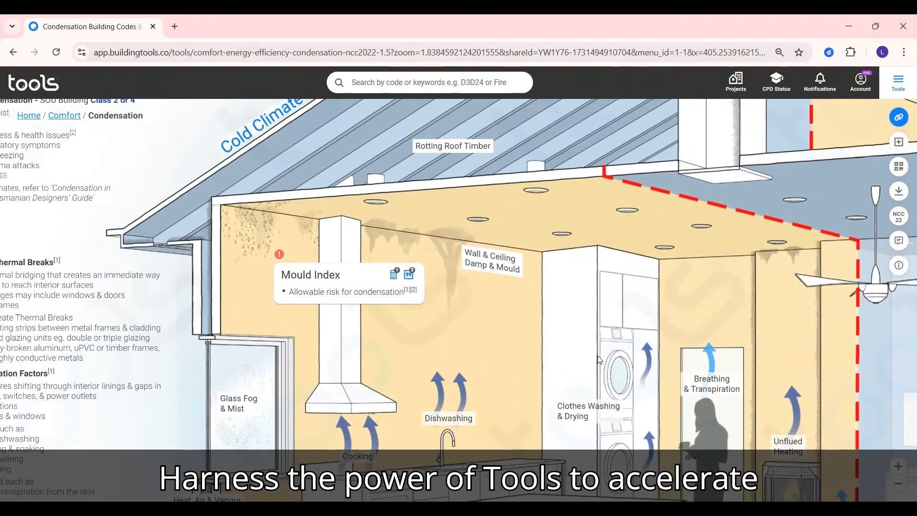
click(898, 117)
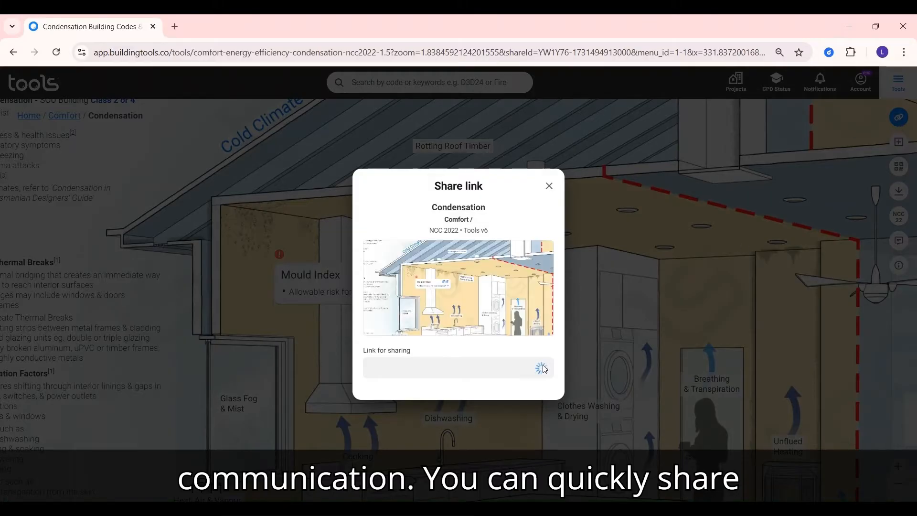
click(534, 368)
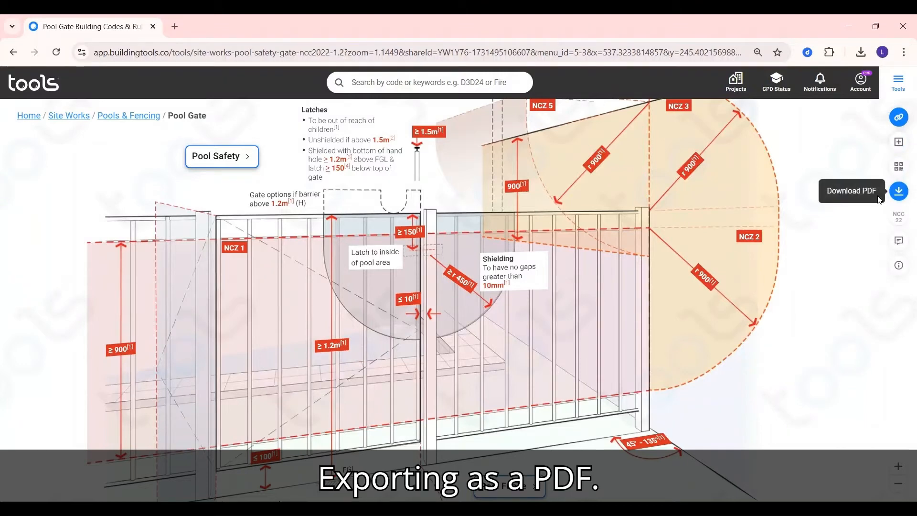
Download Pool Gate as a full-tool PDF and export the Silicon Beach Terrigal specification.
click(898, 191)
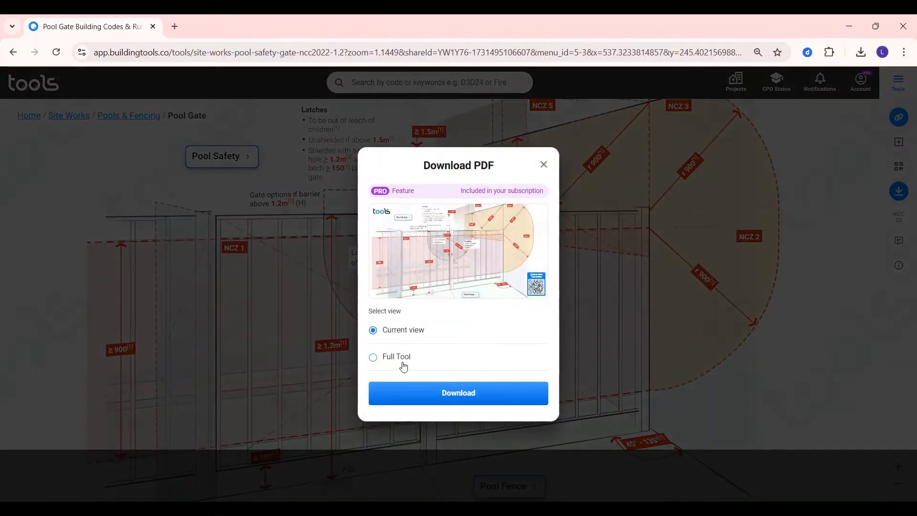
click(459, 392)
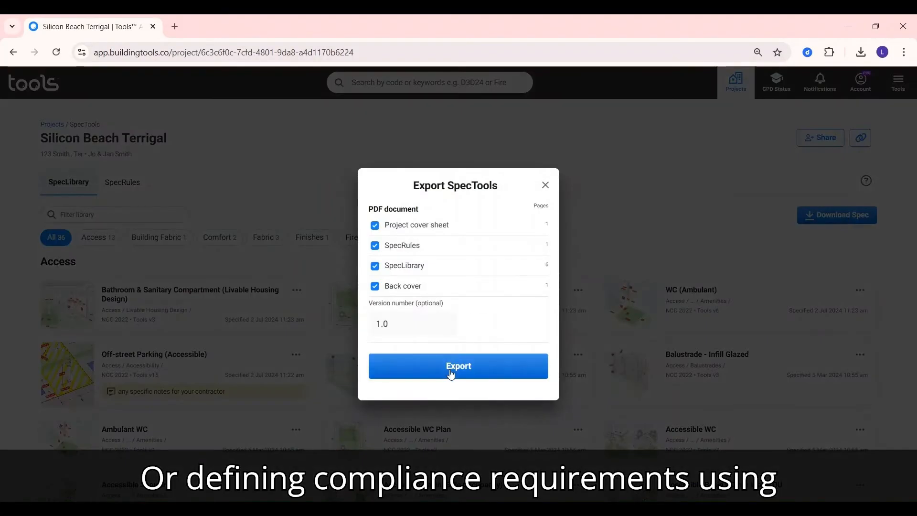
click(458, 365)
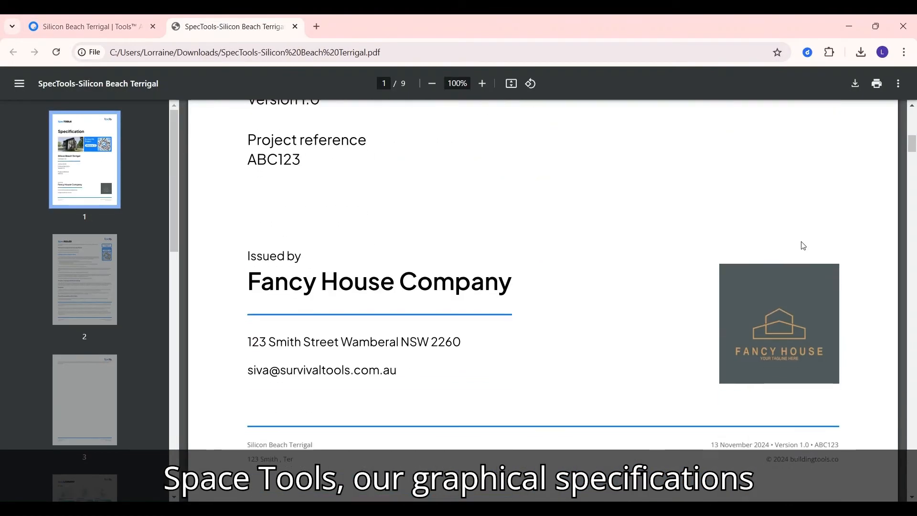
Jump to page 3 of the exported specification PDF and scroll through its pages.
click(84, 399)
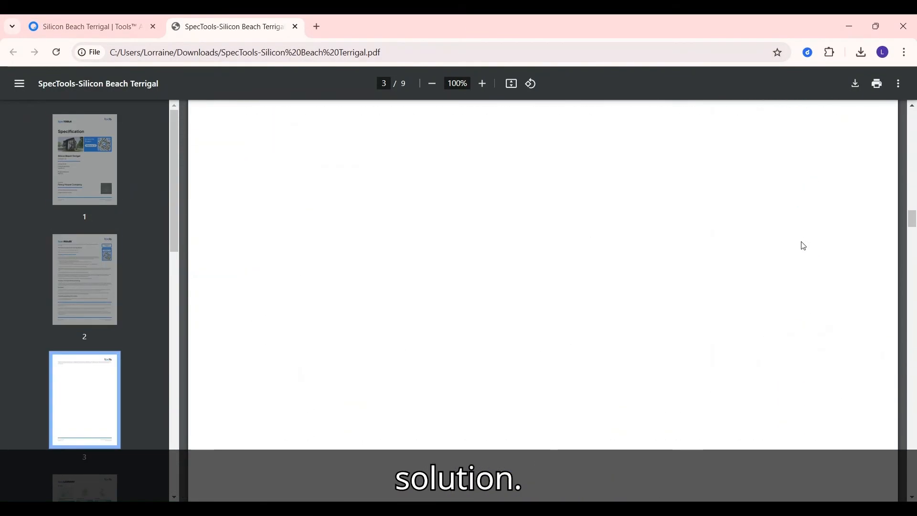
scroll(down, 3)
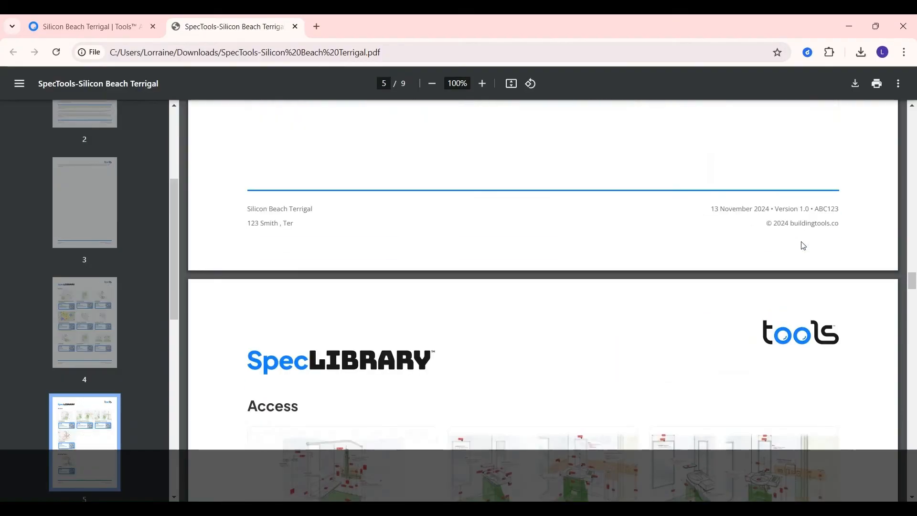
scroll(down, 3)
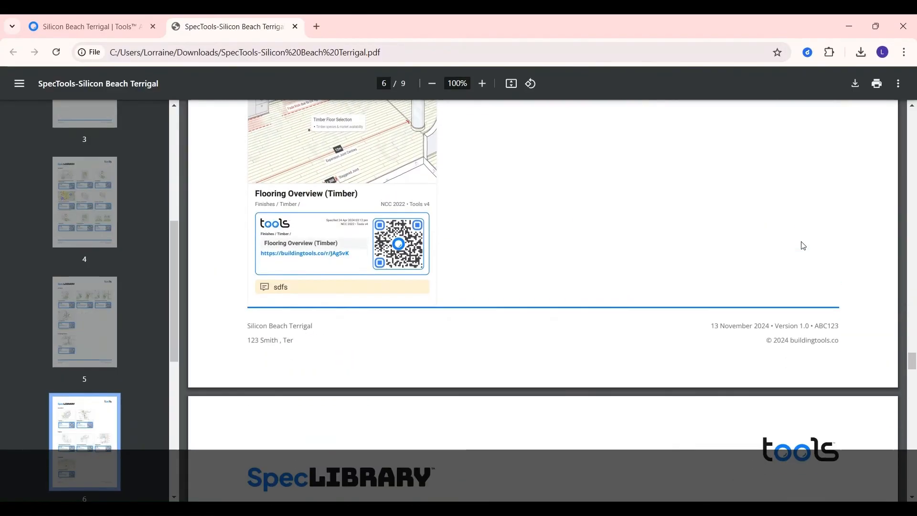
scroll(down, 3)
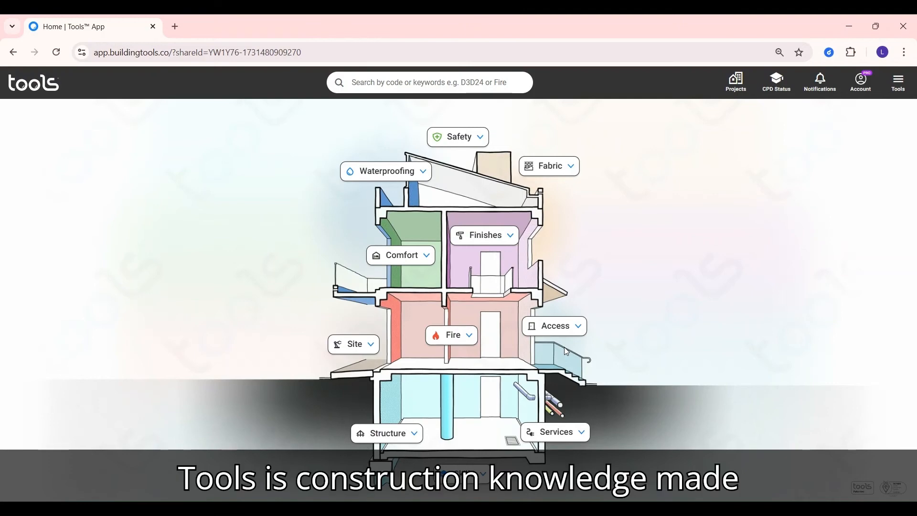
mouse_move(873, 191)
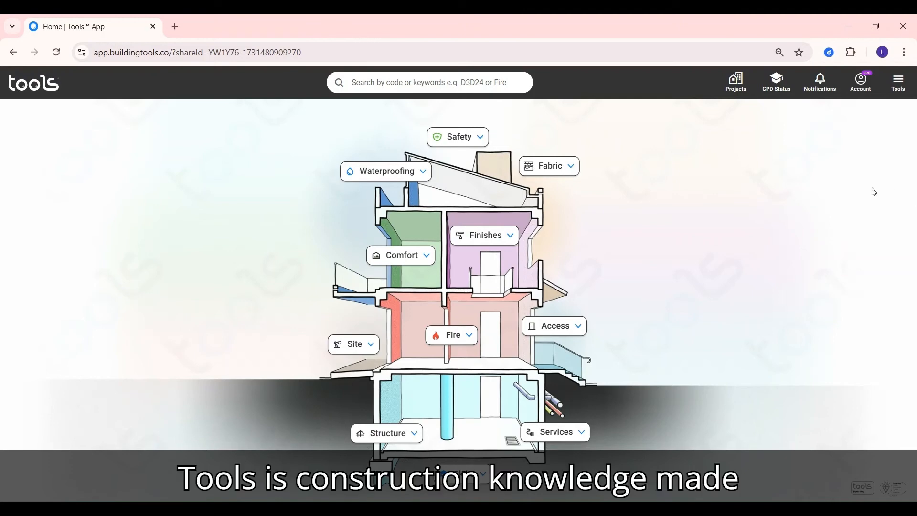